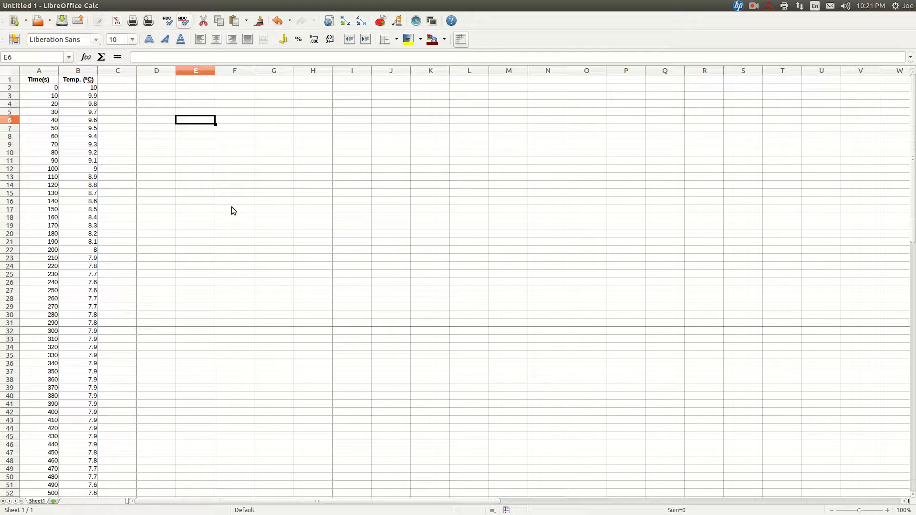
pyautogui.moveTo(222, 223)
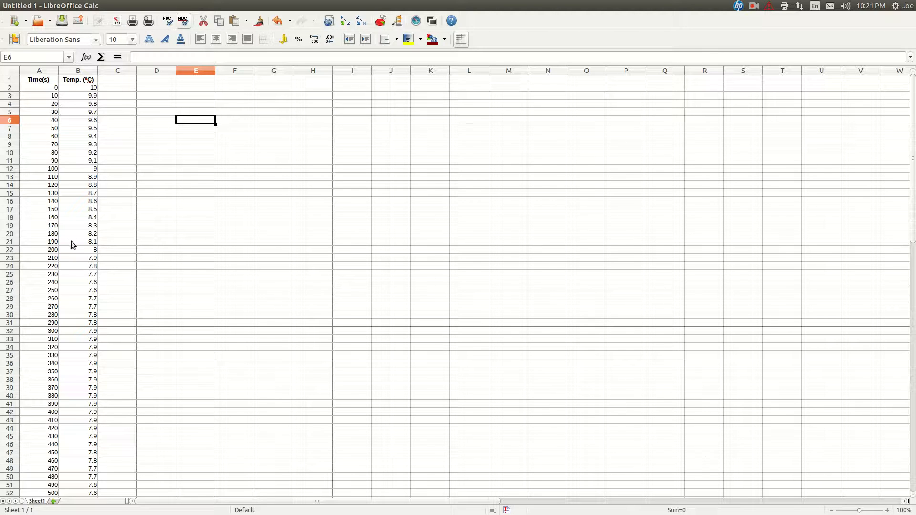
pyautogui.moveTo(39, 168)
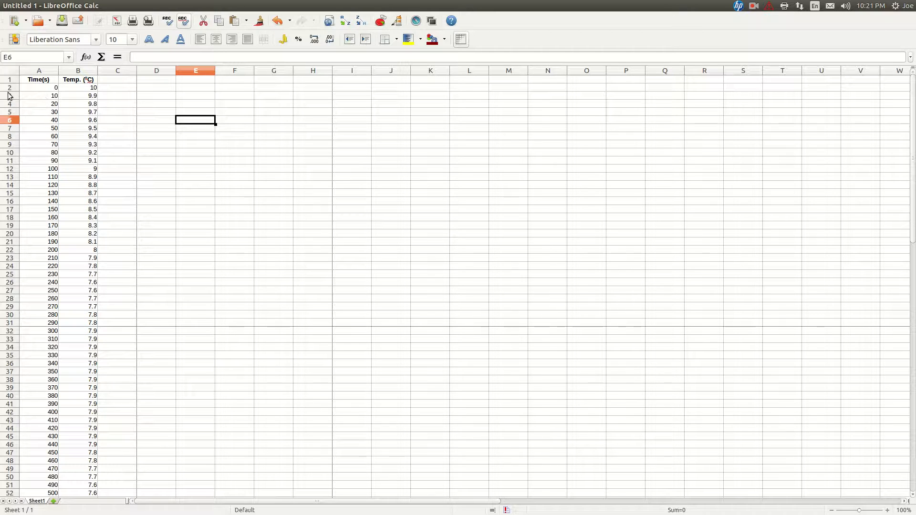
pyautogui.moveTo(66, 95)
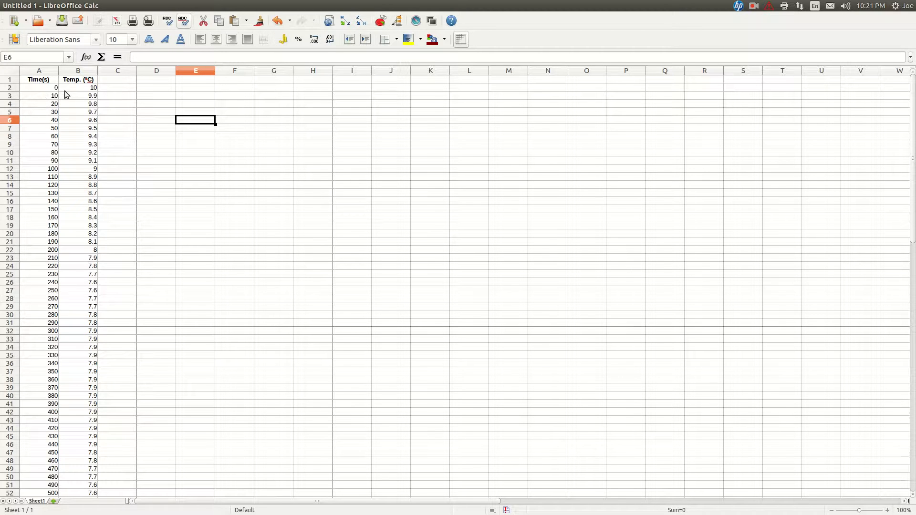
# - Select the time and temperature values A2:B76 as the chart data range
pyautogui.click(39, 86)
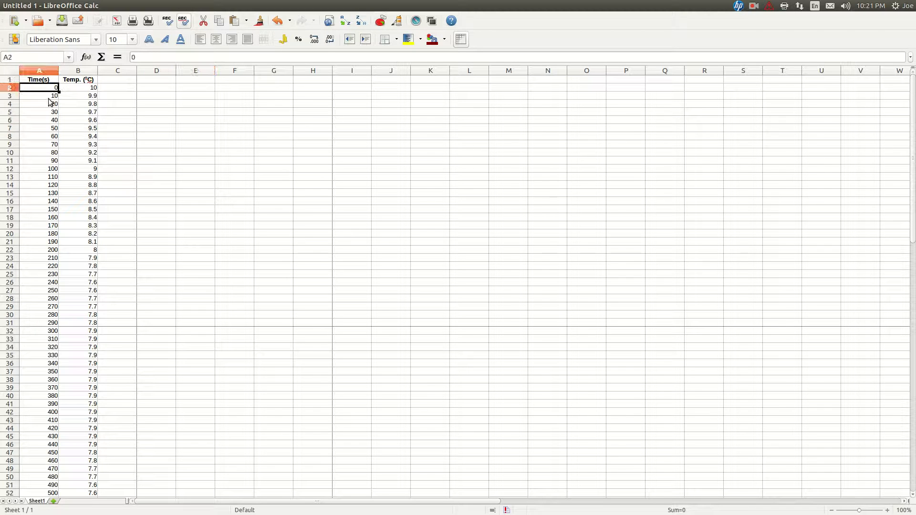
pyautogui.scroll(-3)
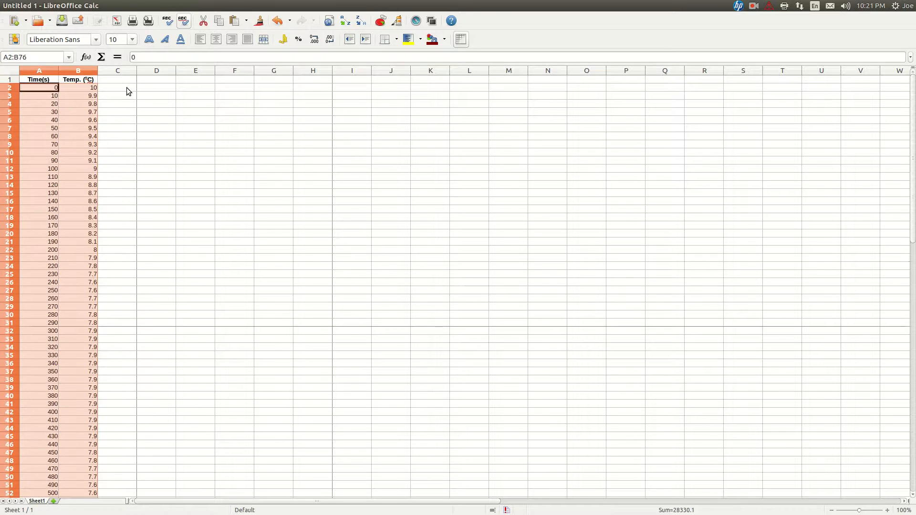
# - Insert a chart via Insert > Object > Chart, choose XY (Scatter) and advance to the Chart Elements step
pyautogui.click(100, 6)
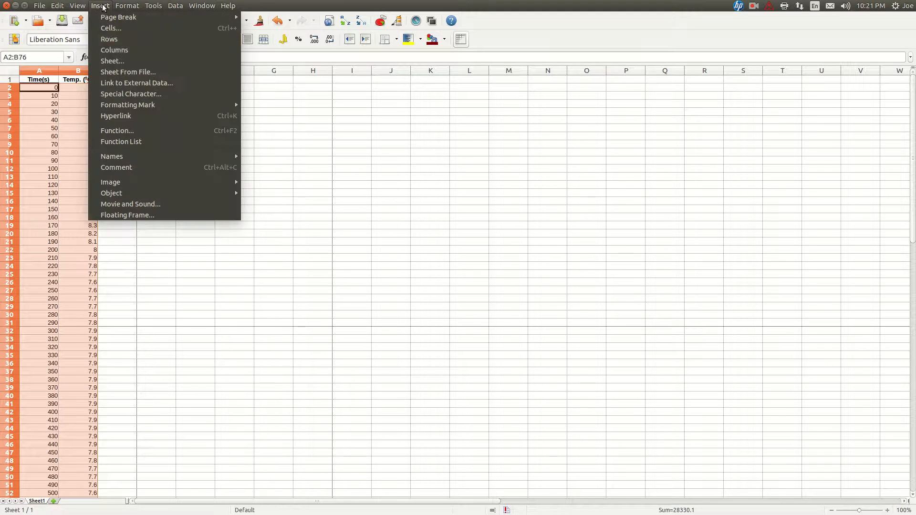
pyautogui.moveTo(111, 194)
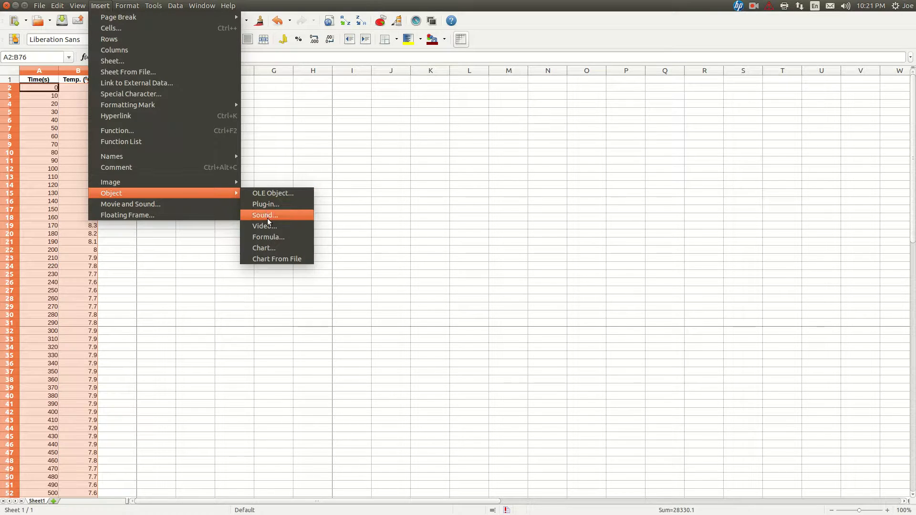
pyautogui.click(264, 248)
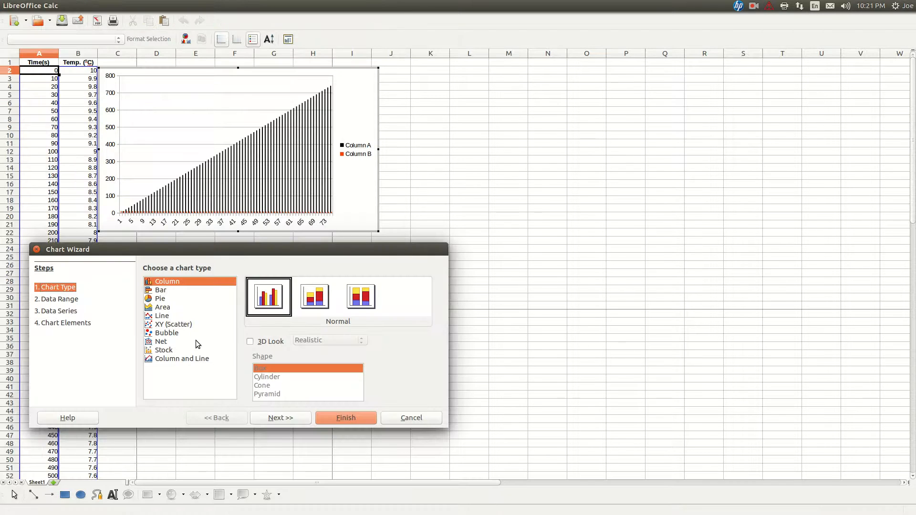
pyautogui.moveTo(160, 330)
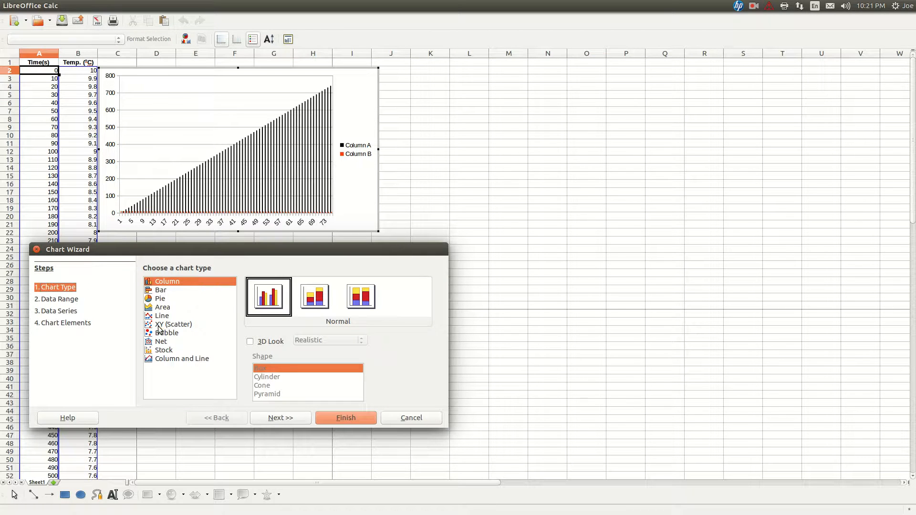
pyautogui.click(173, 324)
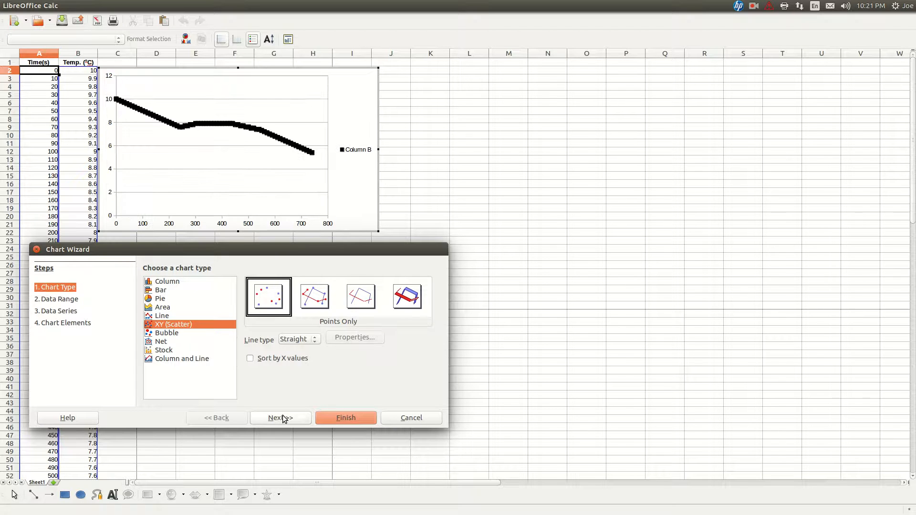
pyautogui.click(279, 418)
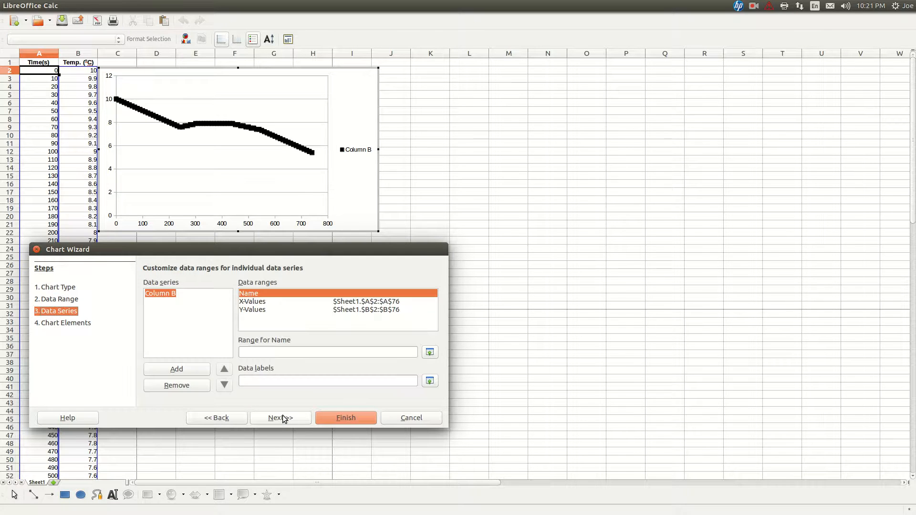
pyautogui.click(279, 417)
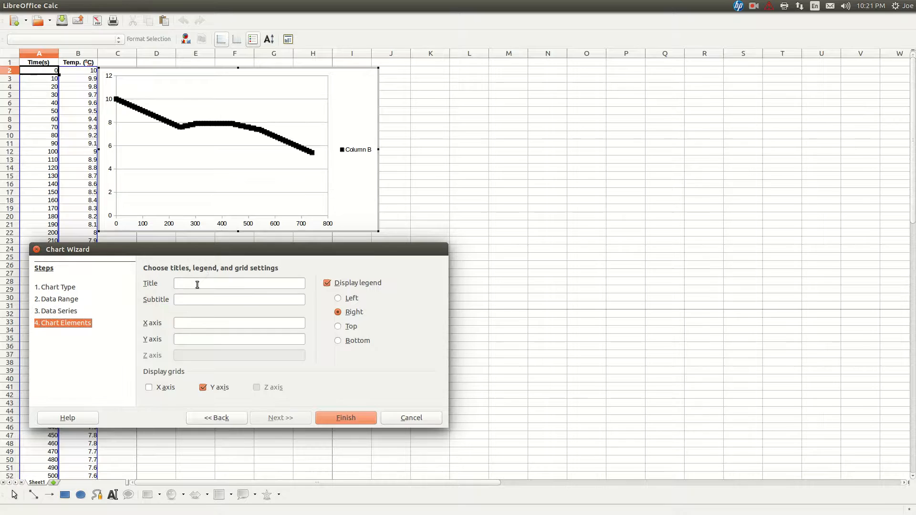
# - Title the chart 'Temperature vs. Time' with subtitle 'Joe Caddell'
pyautogui.write('T')
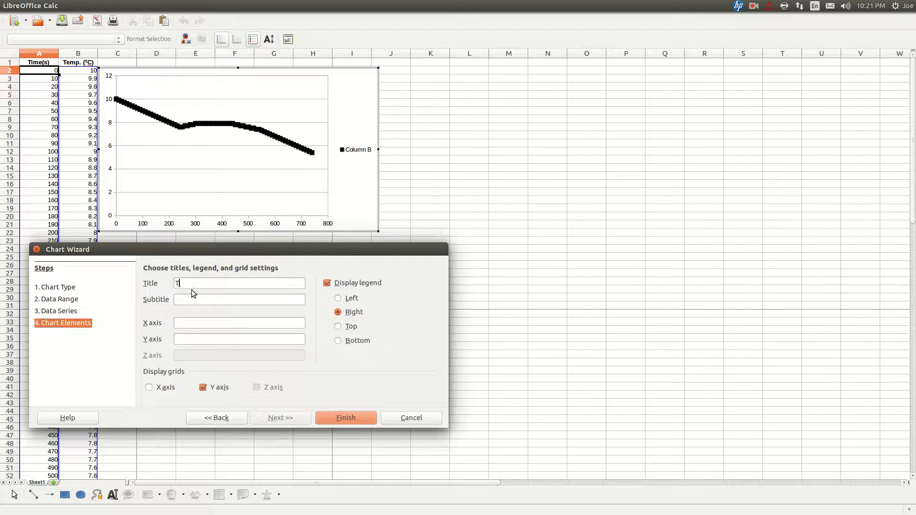
pyautogui.write('emperature vs.')
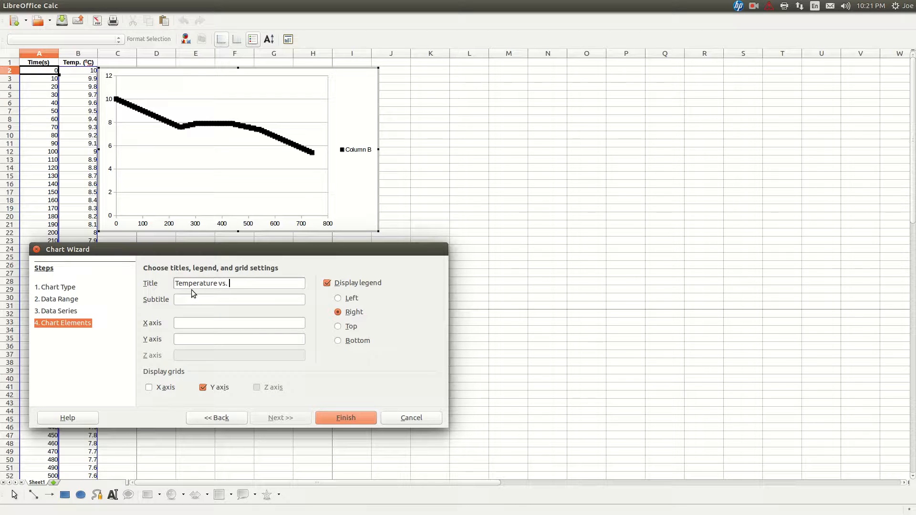
pyautogui.write('Time')
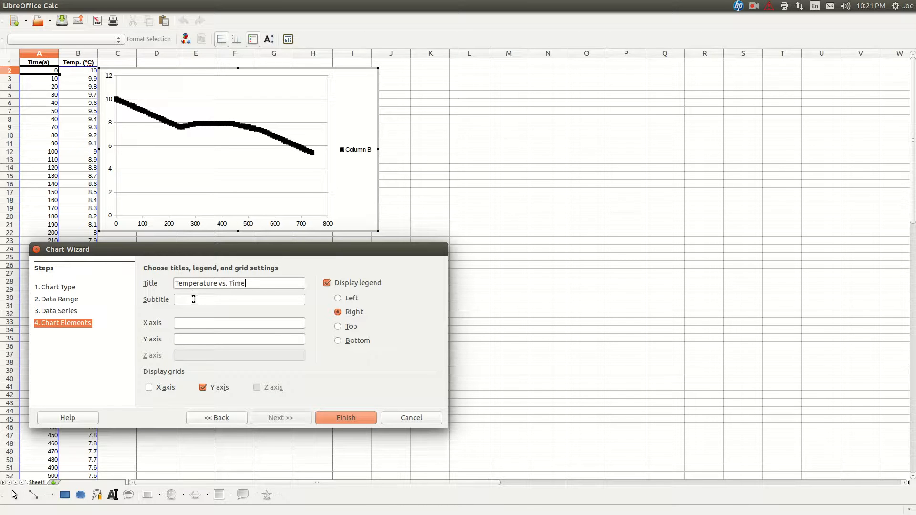
pyautogui.write('J')
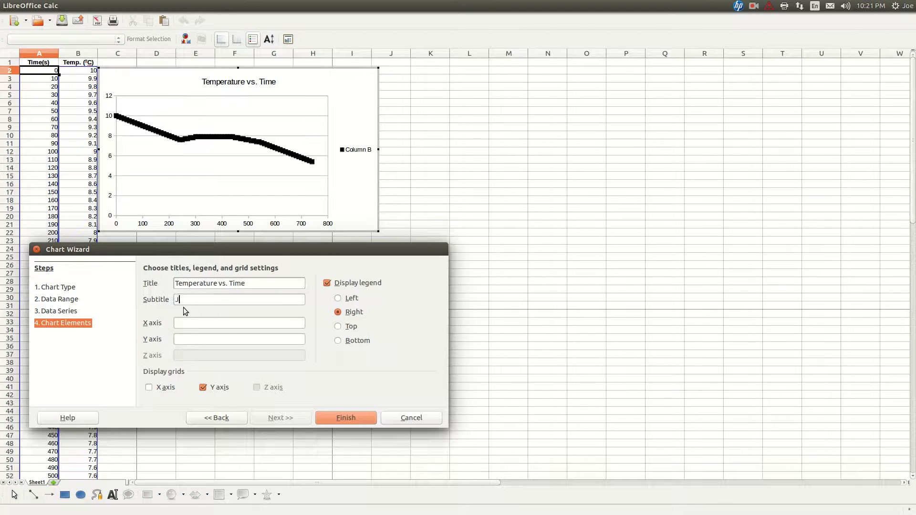
pyautogui.write('oe Caddell')
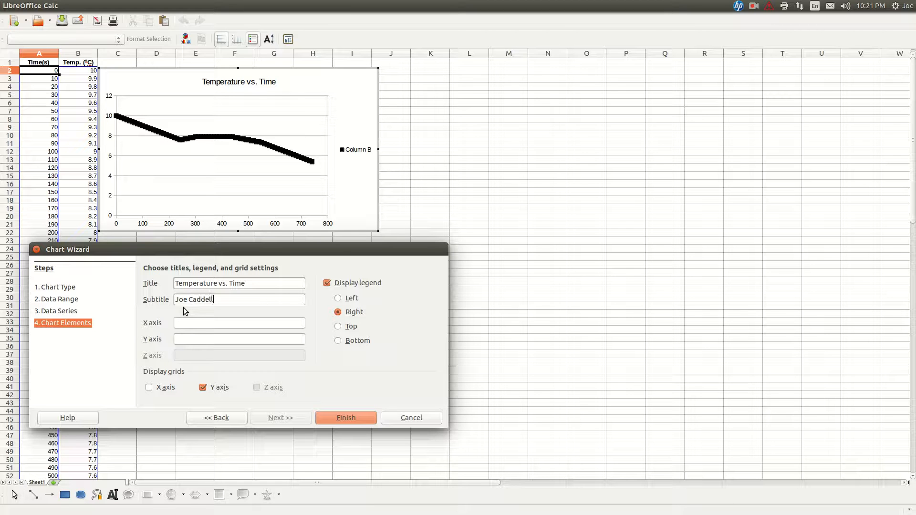
# - Label the X axis 'Time (seconds)' and the Y axis 'Temperature (oC)'
pyautogui.click(238, 323)
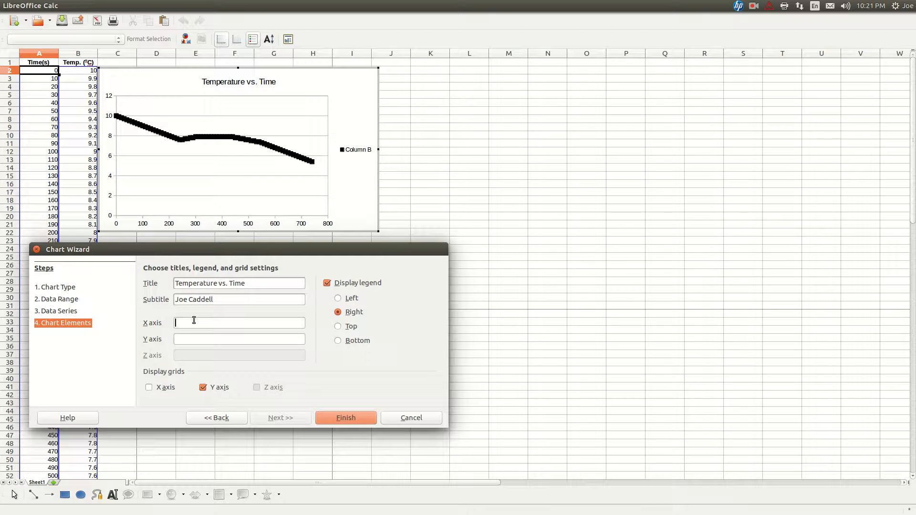
pyautogui.write('Time')
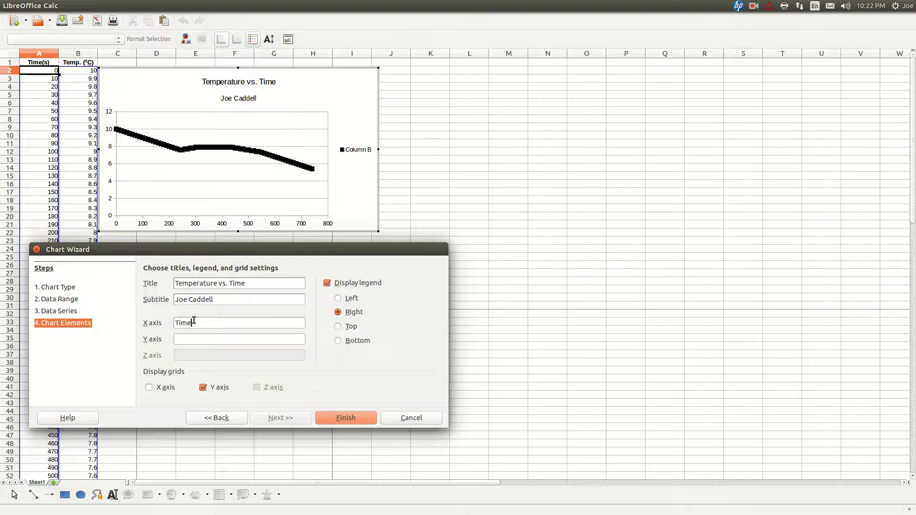
pyautogui.write('(seconds')
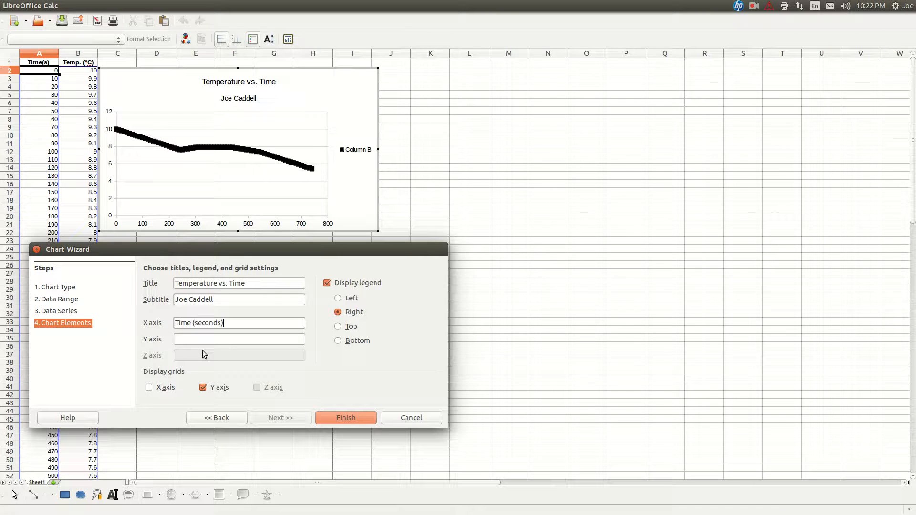
pyautogui.write('T')
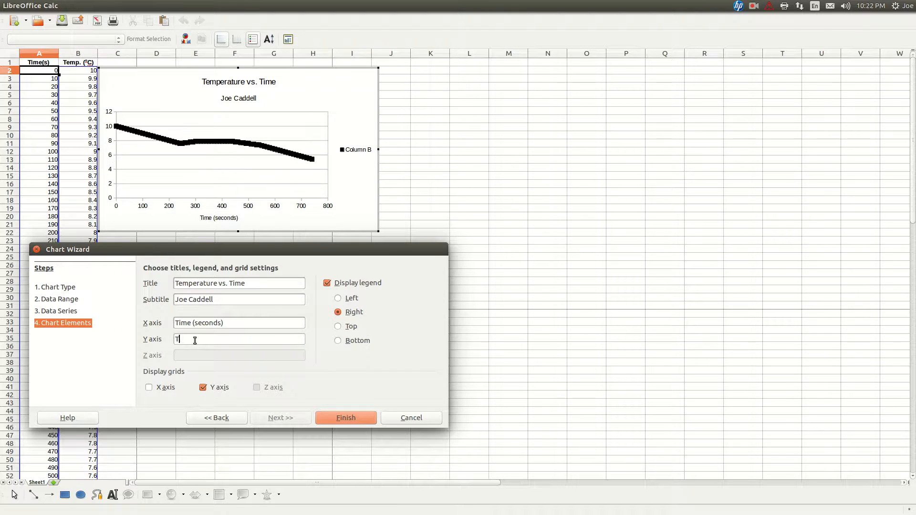
pyautogui.write('emperature (oC')
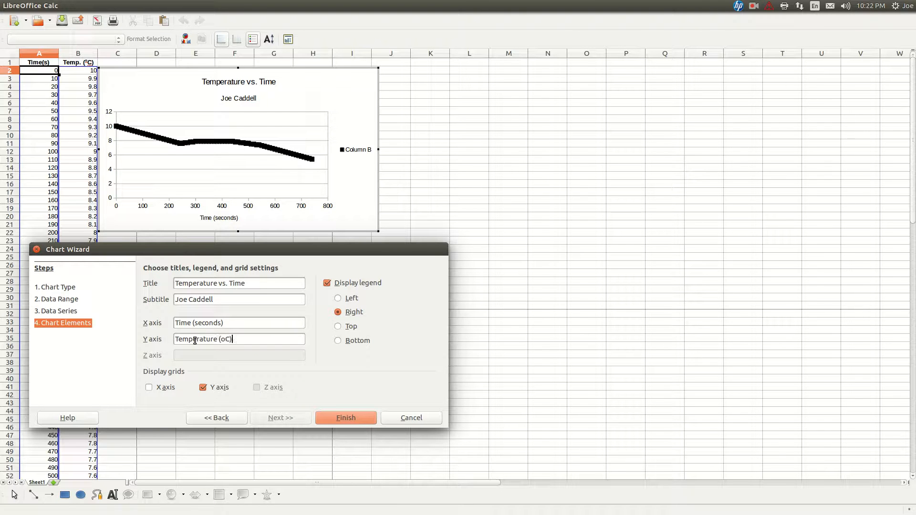
# - Enable X axis gridlines, hide the legend, finish the chart and select the temperature series
pyautogui.click(149, 388)
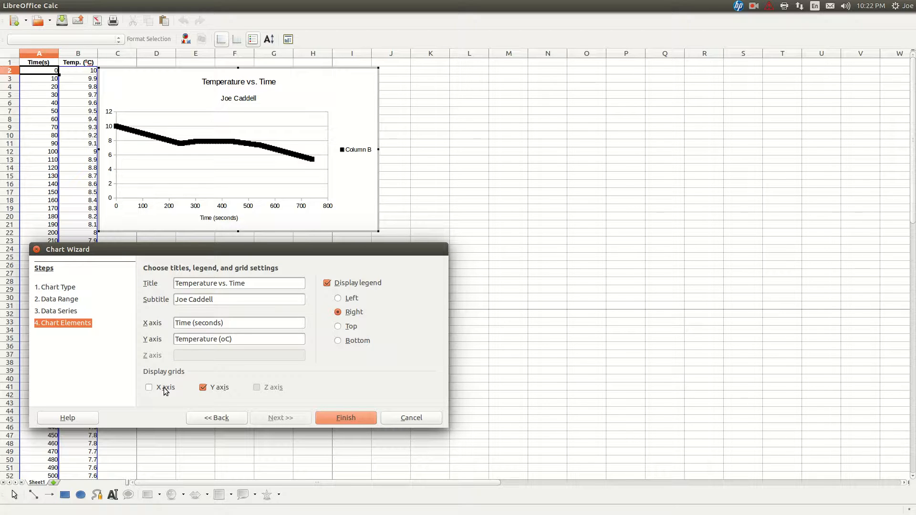
pyautogui.click(149, 388)
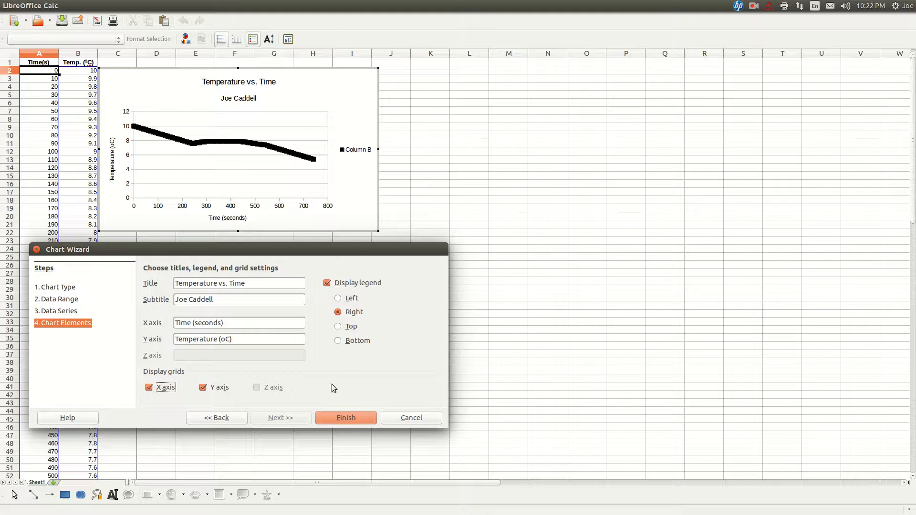
pyautogui.click(326, 283)
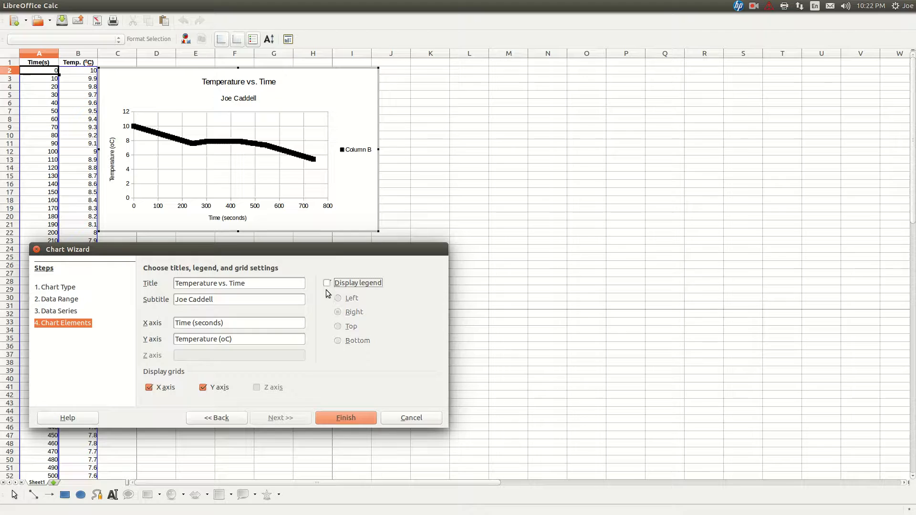
pyautogui.click(344, 418)
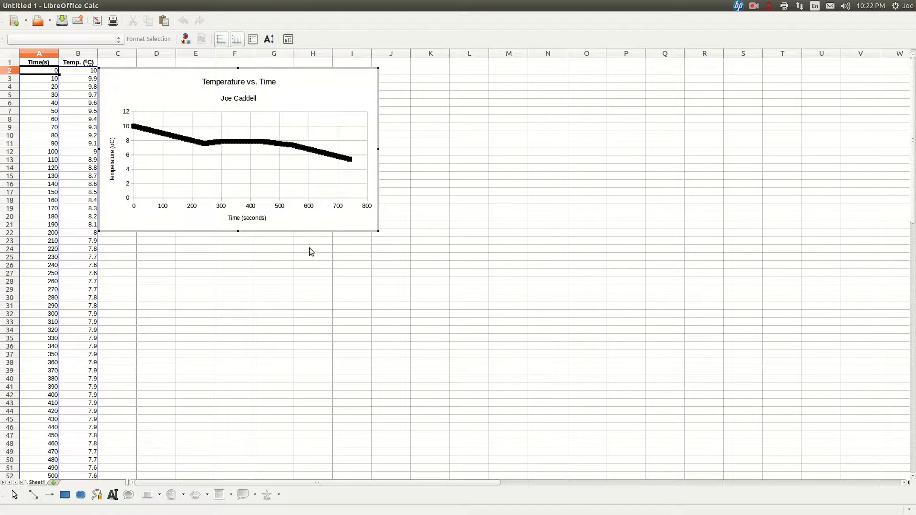
pyautogui.click(259, 142)
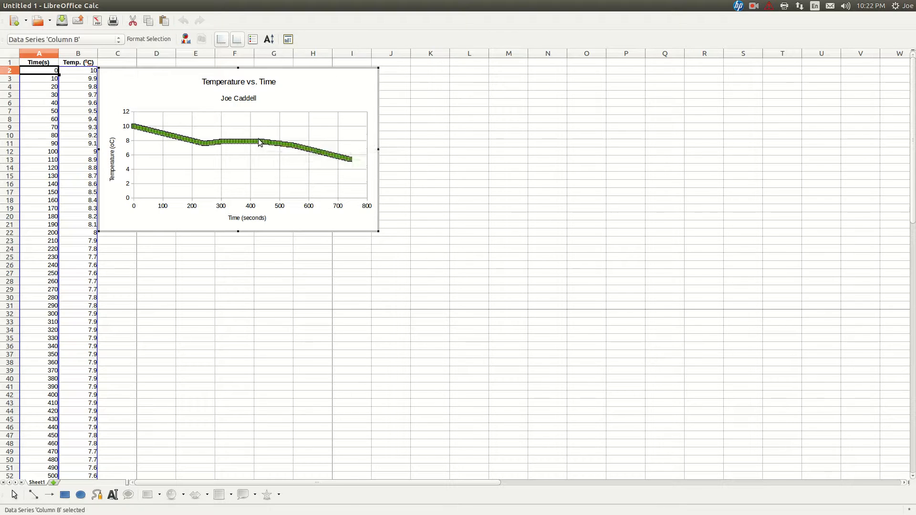
pyautogui.moveTo(260, 143)
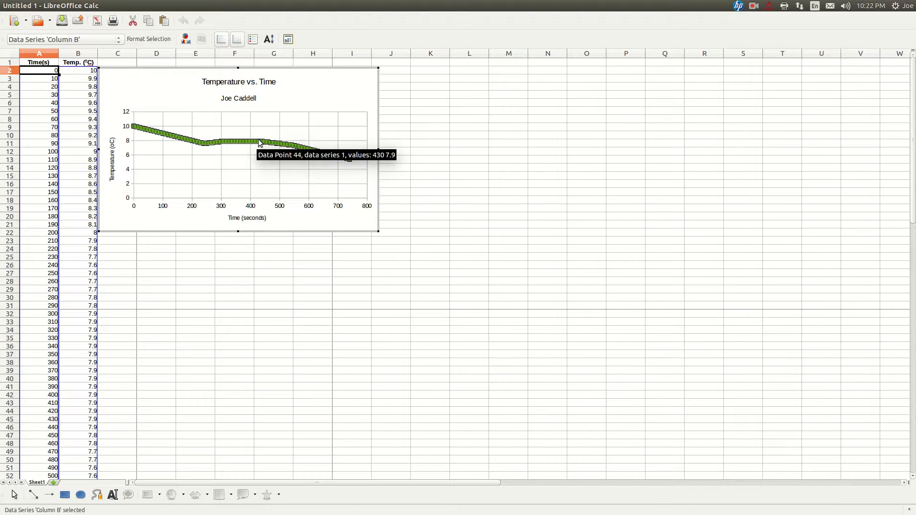
# - Format the temperature series so its point symbols are 0.05 cm wide and high with Keep ratio
pyautogui.rightClick(263, 143)
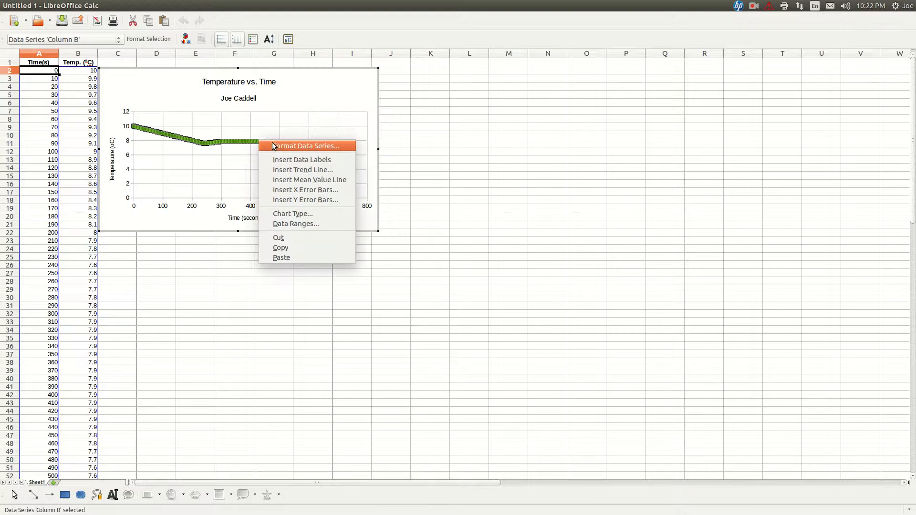
pyautogui.click(307, 146)
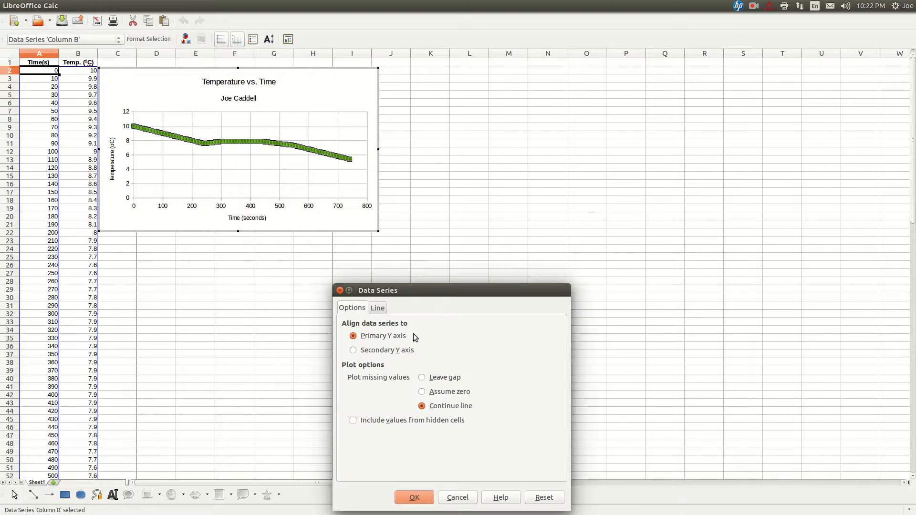
pyautogui.click(378, 307)
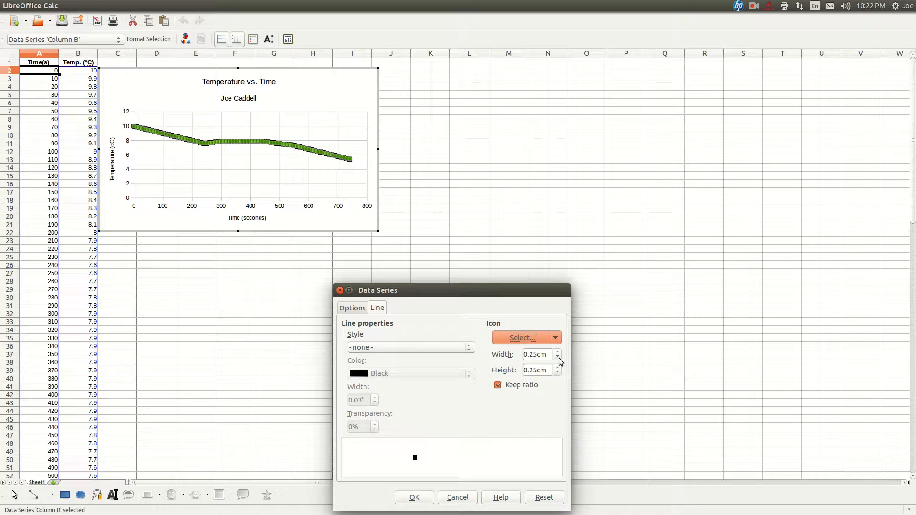
pyautogui.click(557, 357)
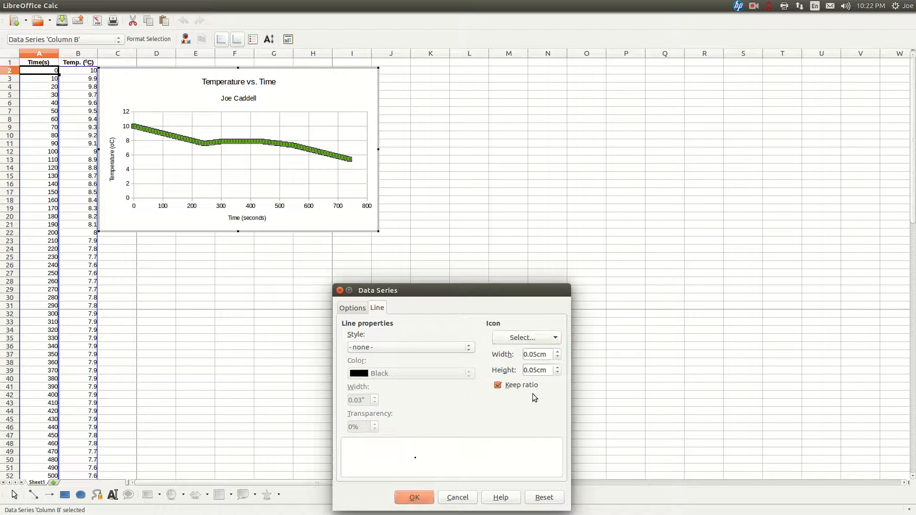
pyautogui.click(413, 497)
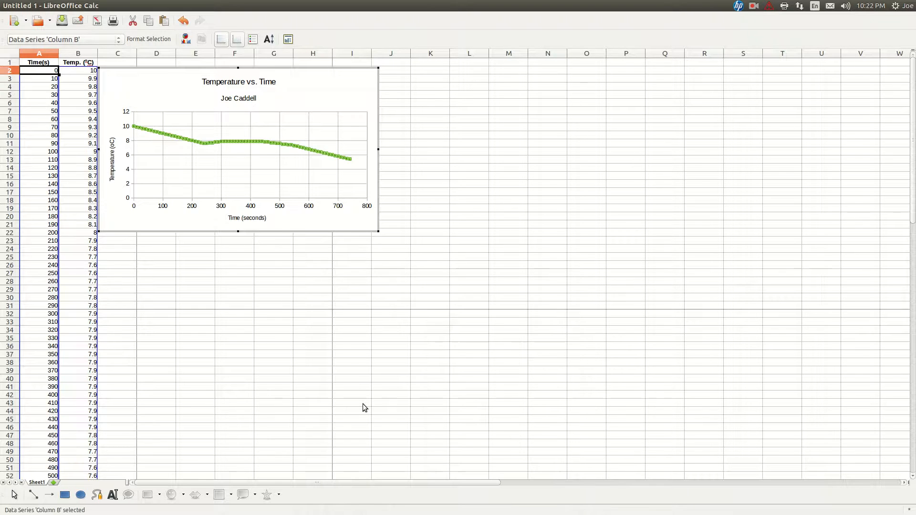
pyautogui.click(270, 186)
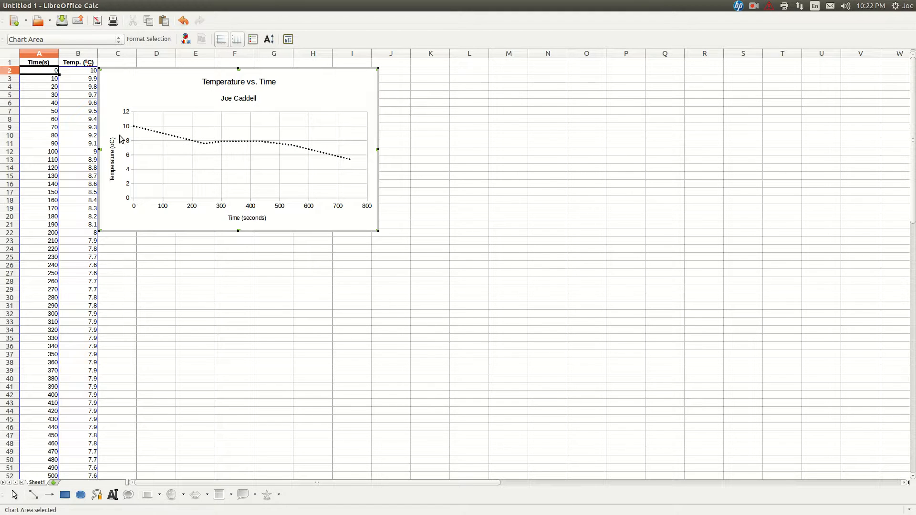
pyautogui.moveTo(234, 187)
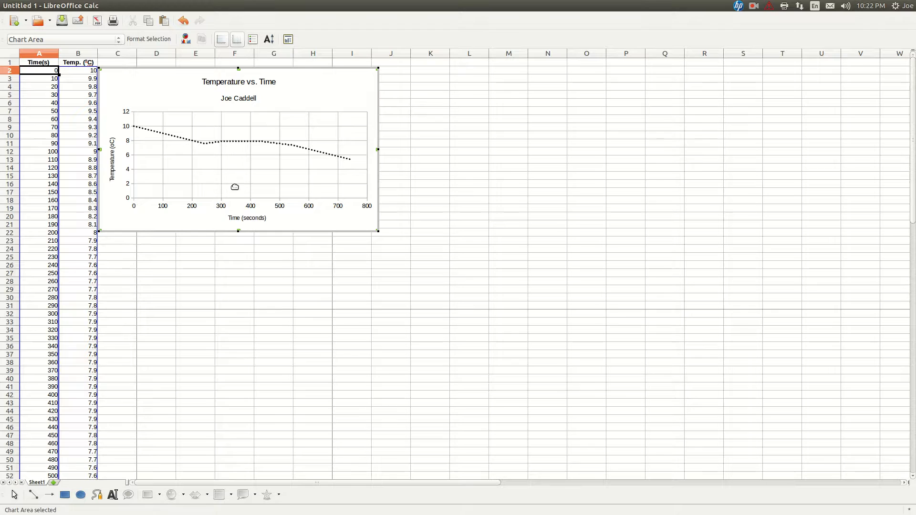
pyautogui.moveTo(129, 160)
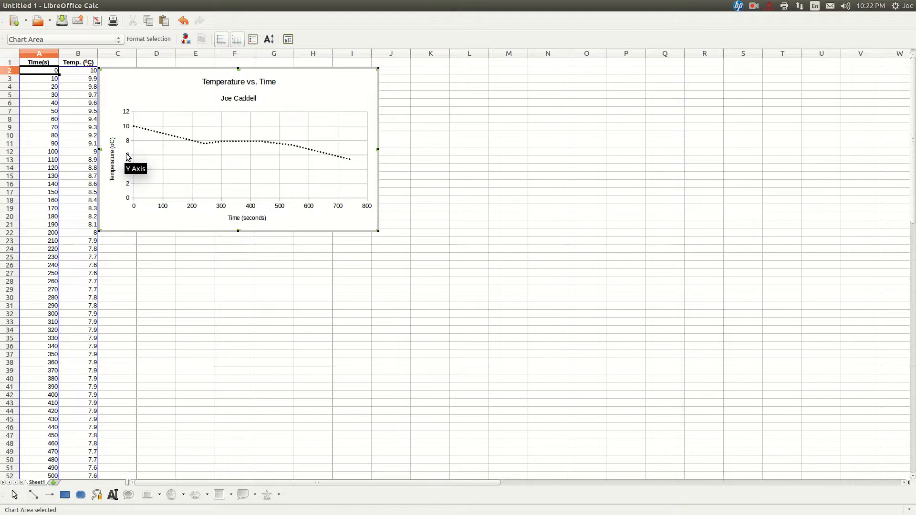
# - Set the Y axis scale manually to a minimum of 5.4 and a maximum of 10
pyautogui.rightClick(127, 157)
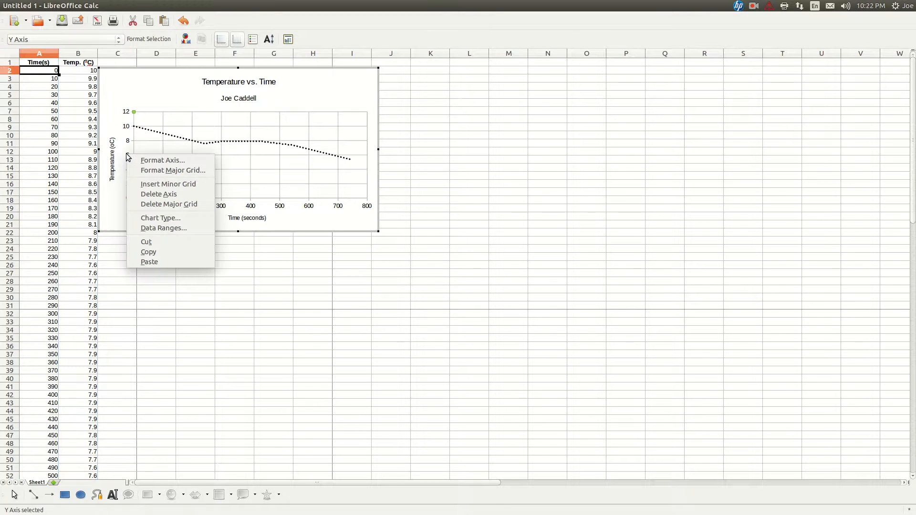
pyautogui.click(162, 159)
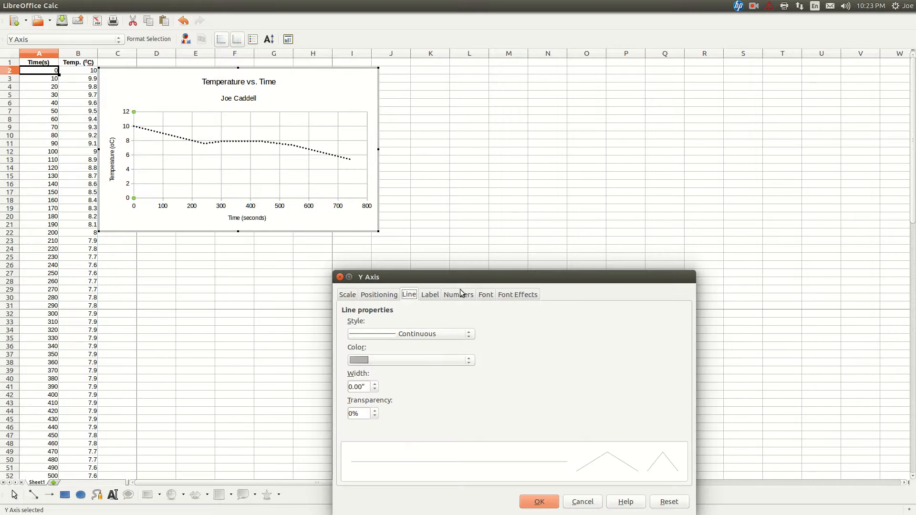
pyautogui.click(346, 294)
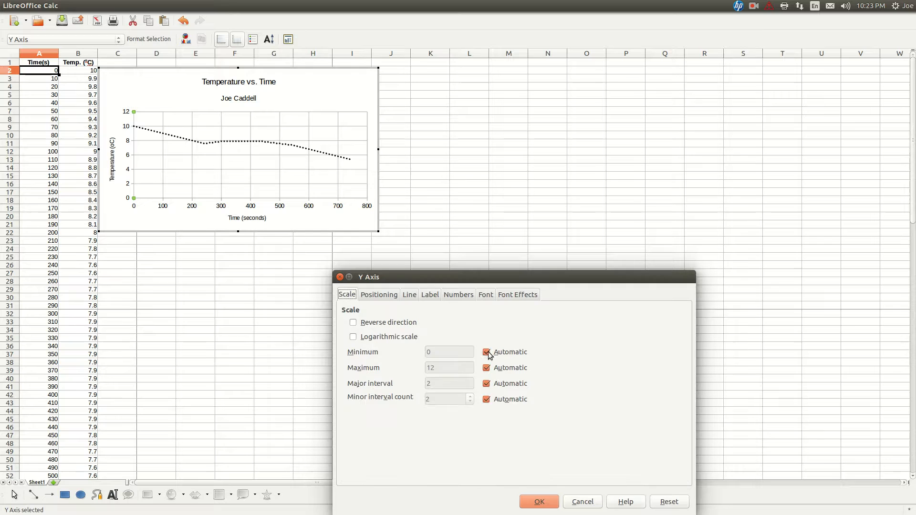
pyautogui.click(486, 352)
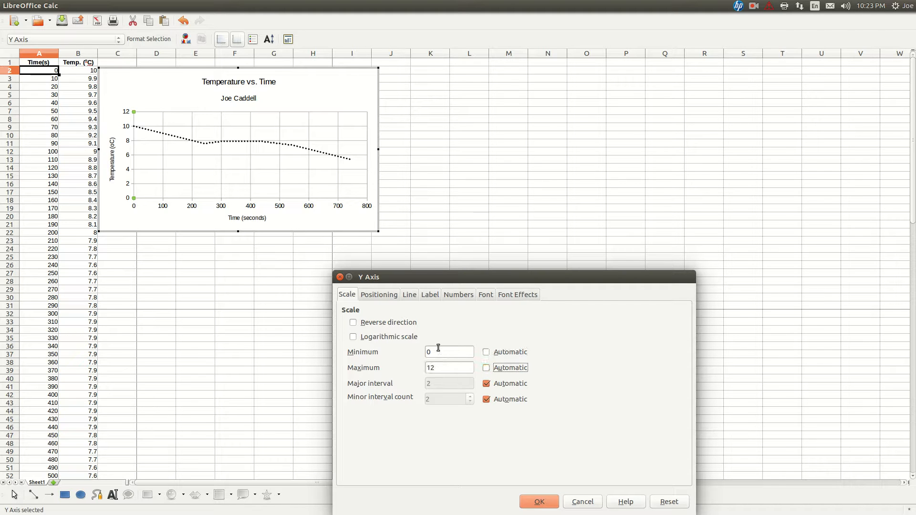
pyautogui.click(449, 353)
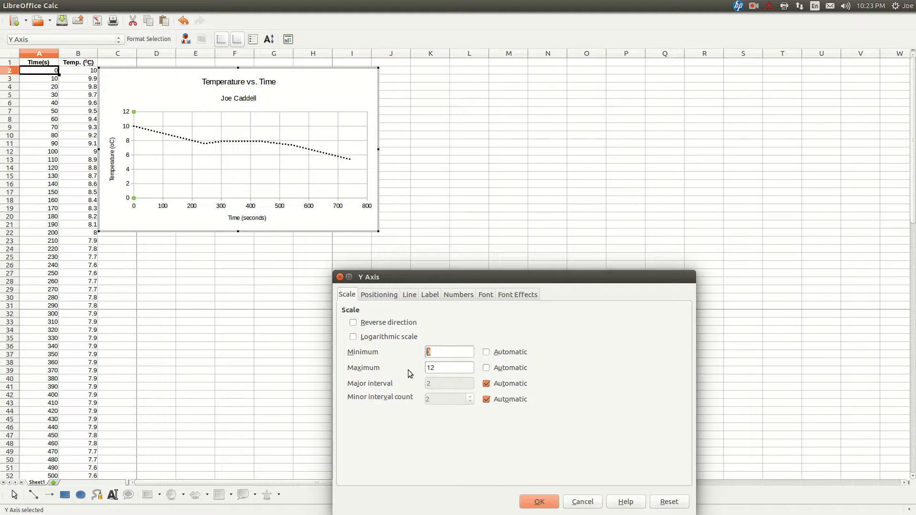
pyautogui.write('5.4')
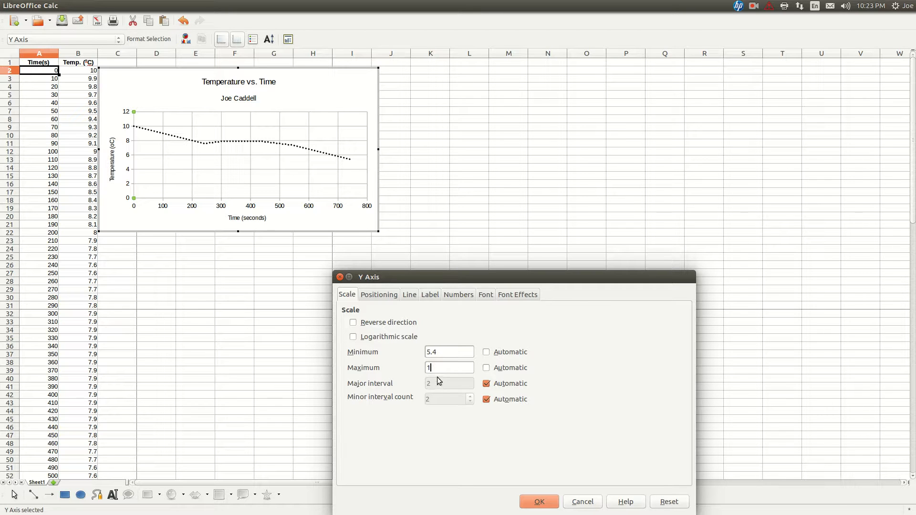
pyautogui.write('0')
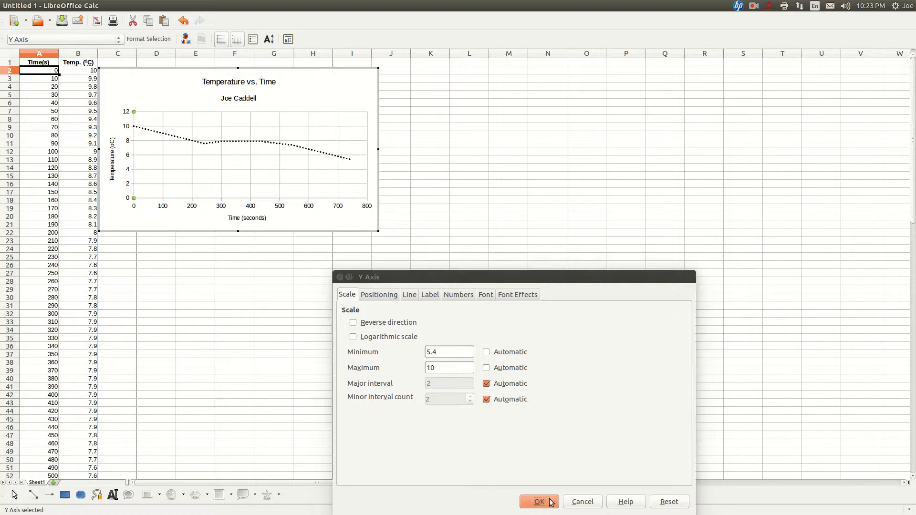
pyautogui.click(538, 501)
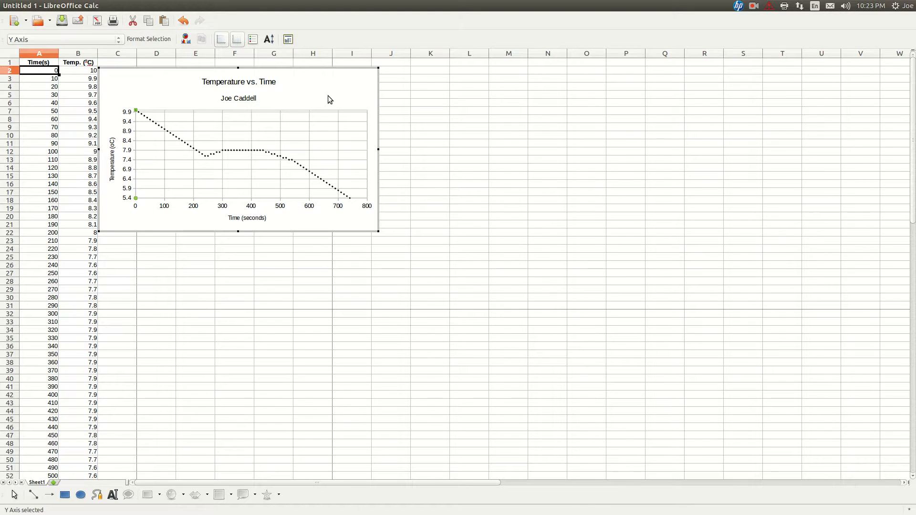
# - Exit chart edit mode so the chart sits as an object on the sheet
pyautogui.click(469, 193)
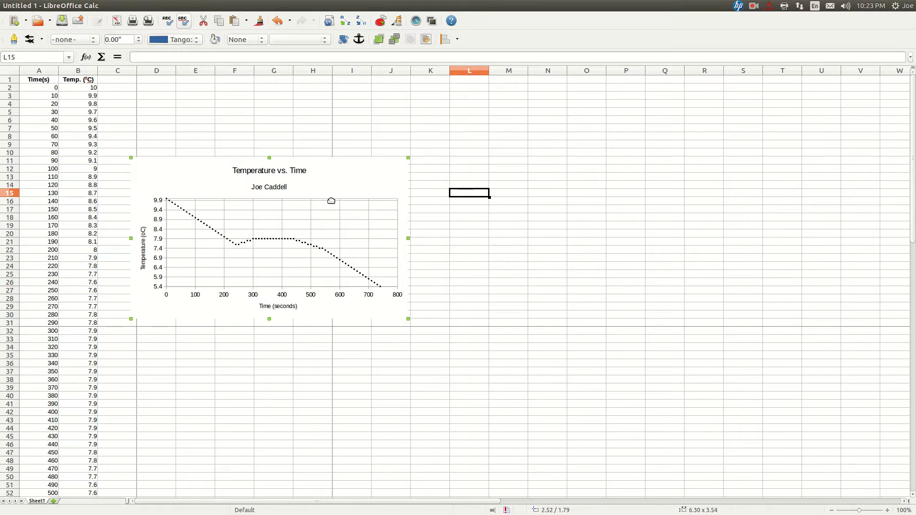
pyautogui.moveTo(311, 184)
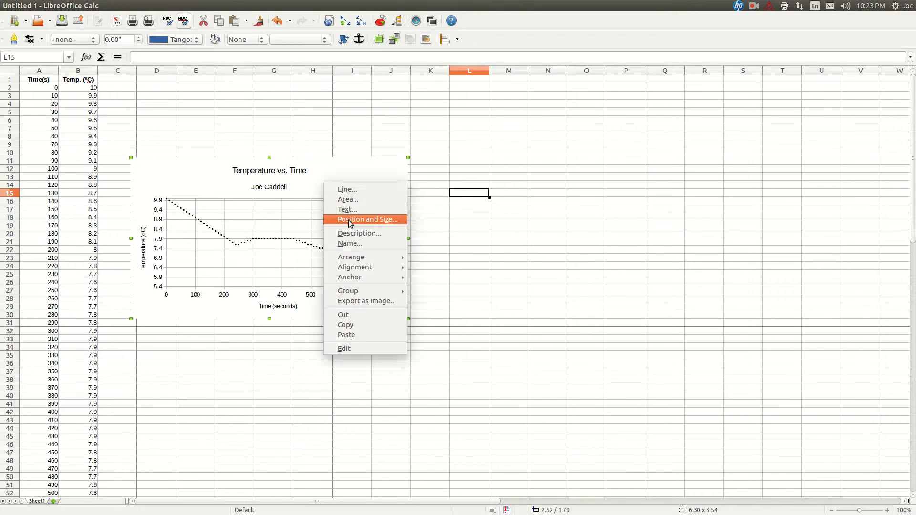
# - Rotate the chart object 90.00 degrees through Position and Size
pyautogui.click(366, 220)
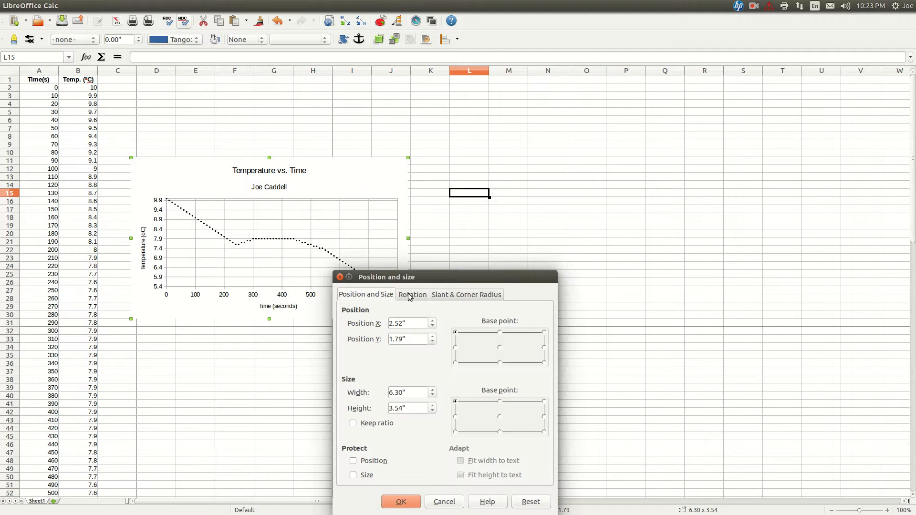
pyautogui.click(412, 294)
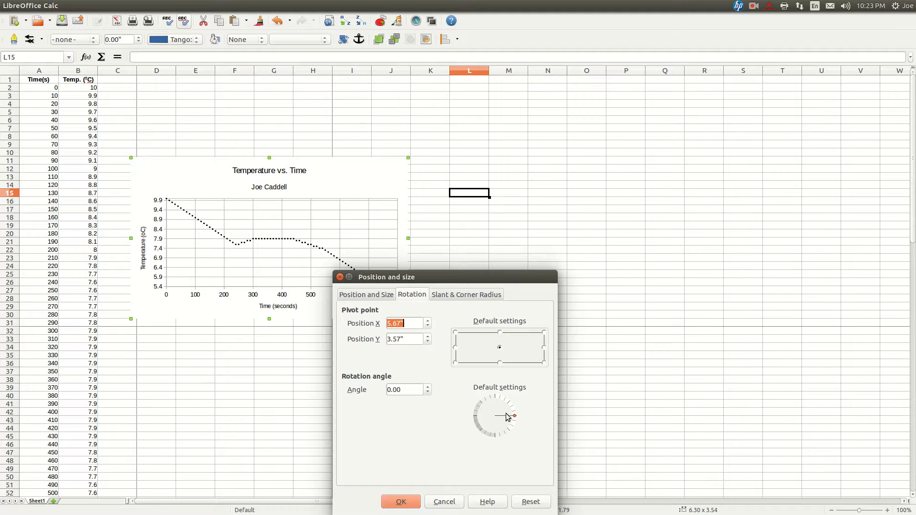
pyautogui.moveTo(513, 418)
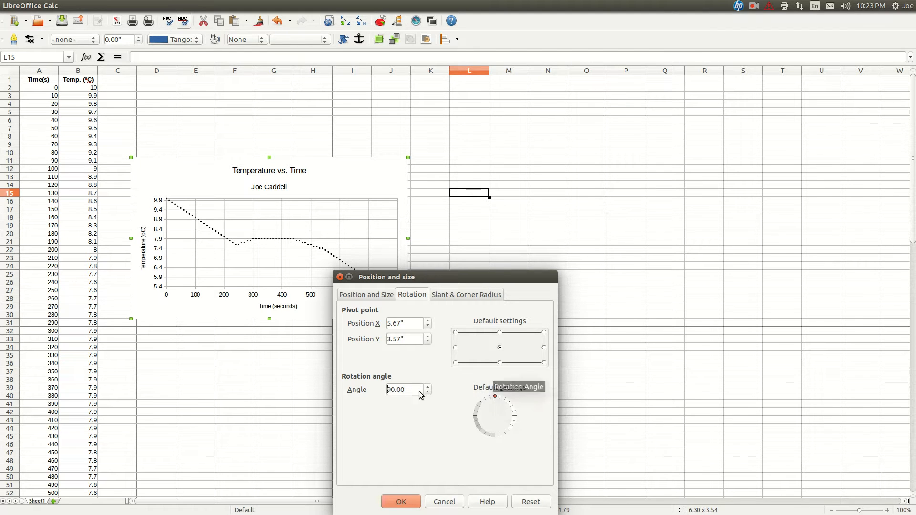
pyautogui.click(400, 501)
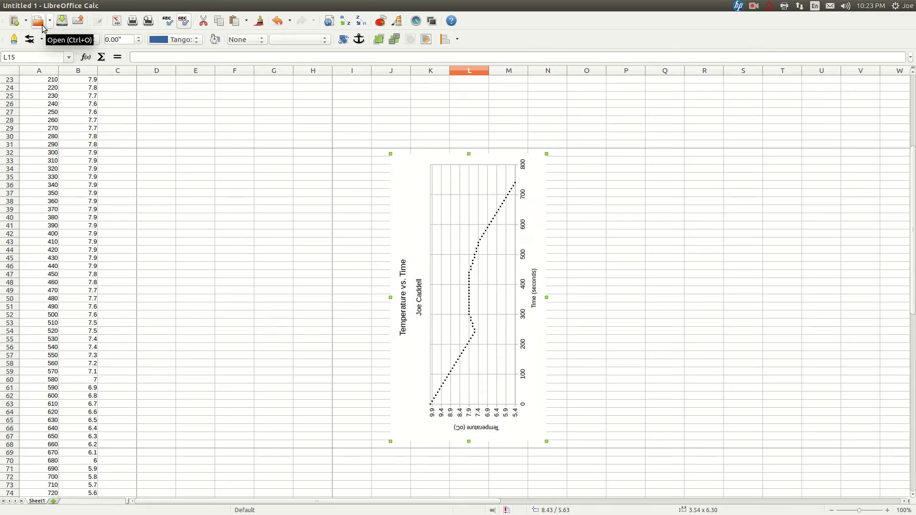
# - Set the printer properties to Landscape orientation on Letter paper and confirm
pyautogui.click(40, 6)
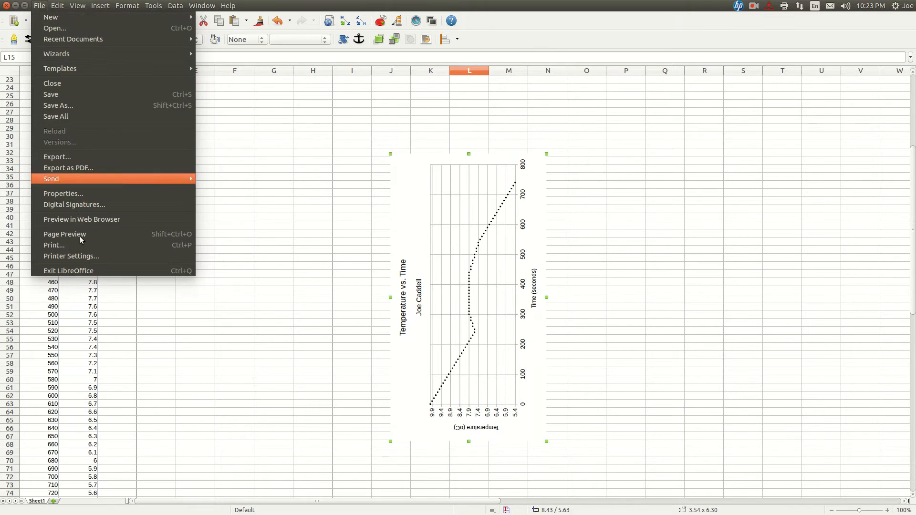
pyautogui.click(71, 256)
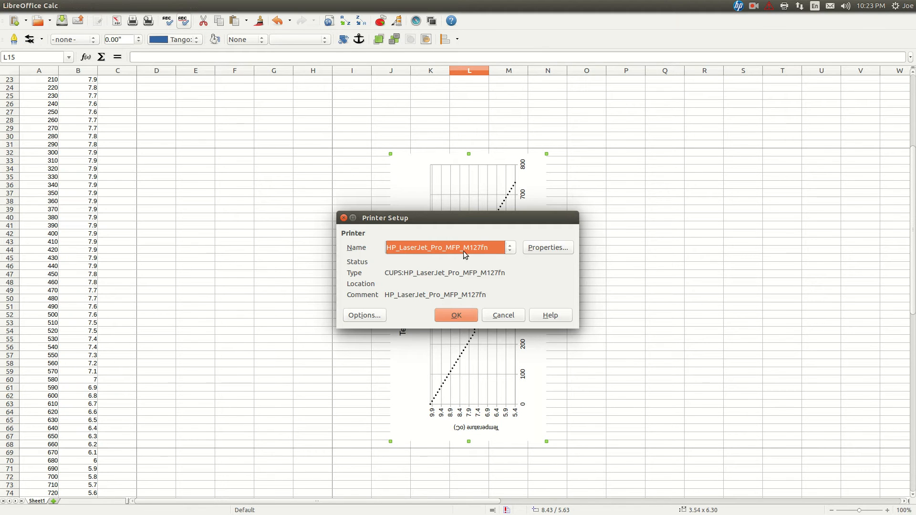
pyautogui.click(547, 247)
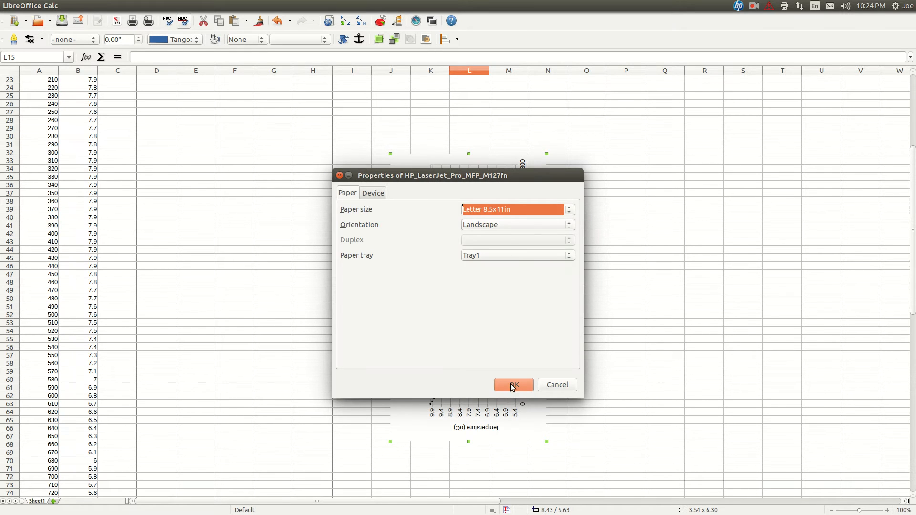
pyautogui.click(514, 385)
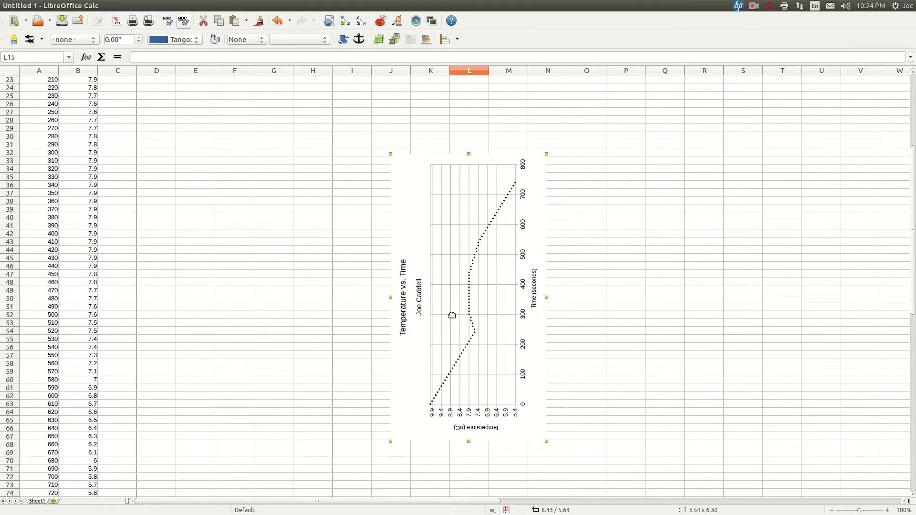
pyautogui.click(39, 6)
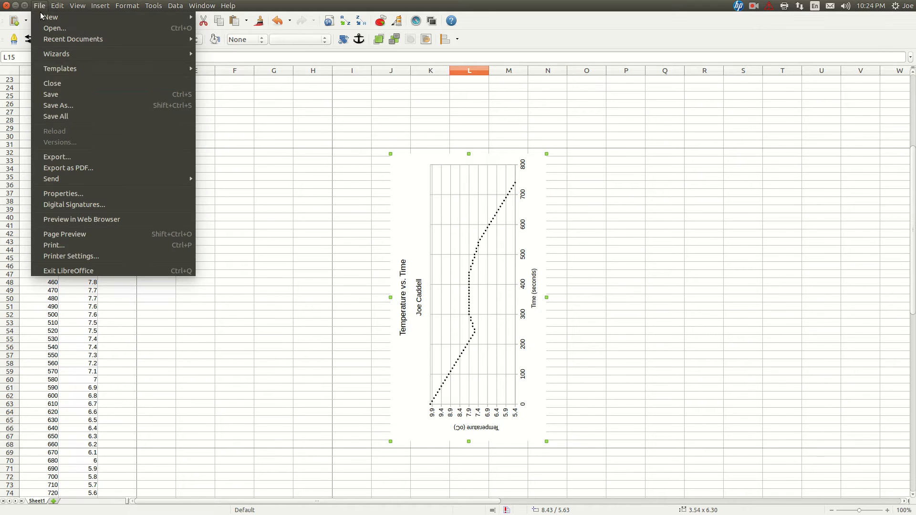
# - In the Print dialog choose Selected cells so only the rotated chart prints on one page
pyautogui.click(54, 246)
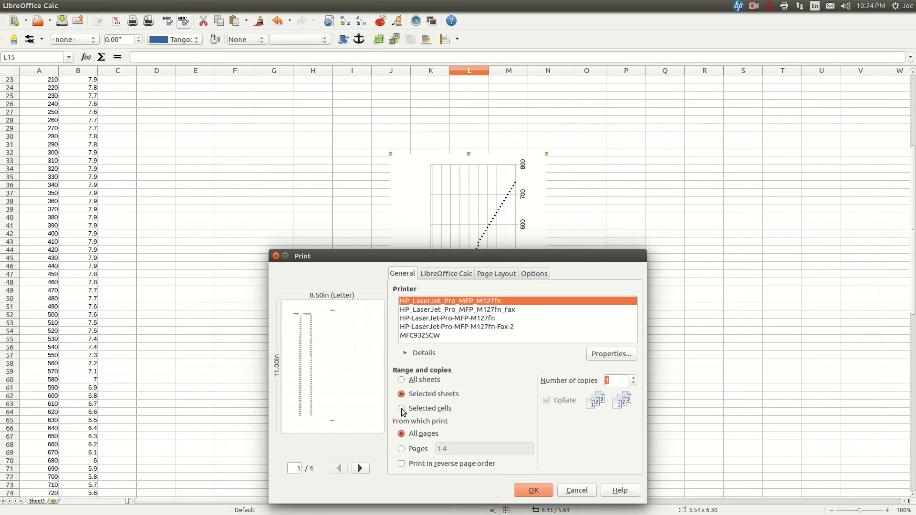
pyautogui.click(402, 408)
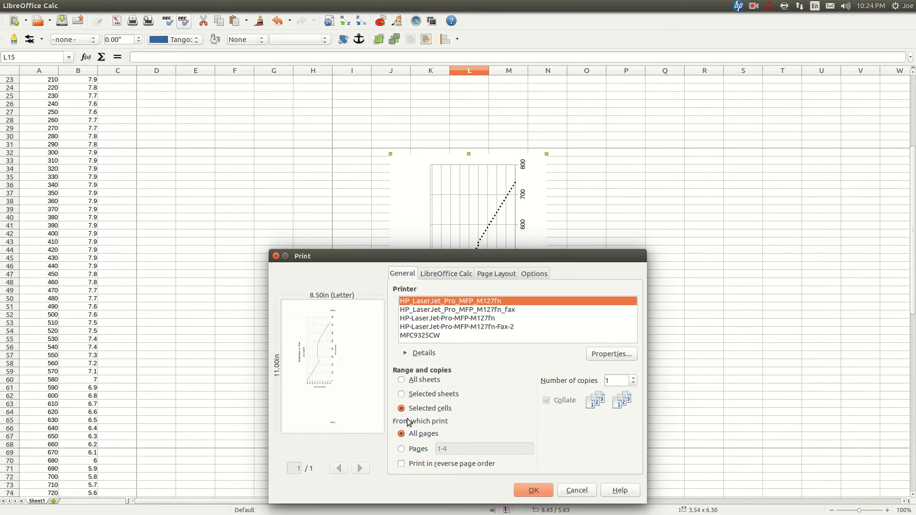